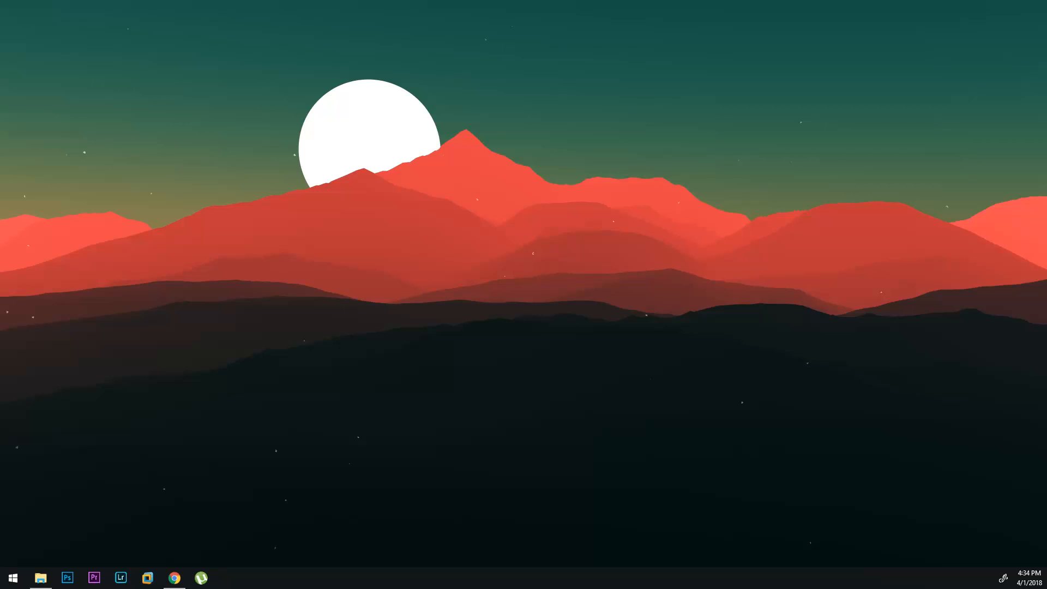
# Go to the PHP for Windows downloads page listing the PHP 7.2.4 builds
pyautogui.click(174, 578)
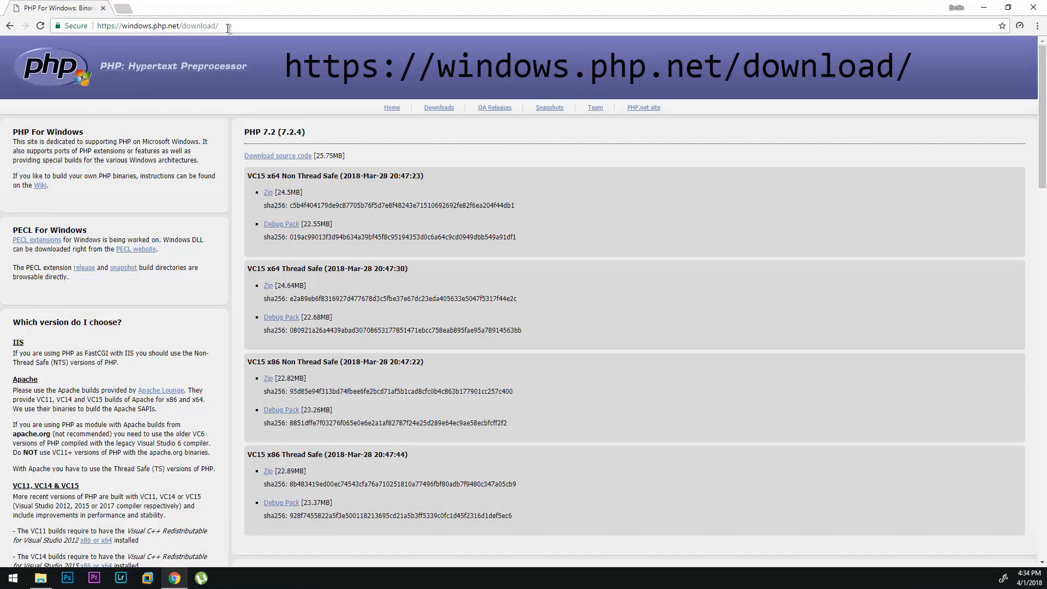
pyautogui.moveTo(262, 107)
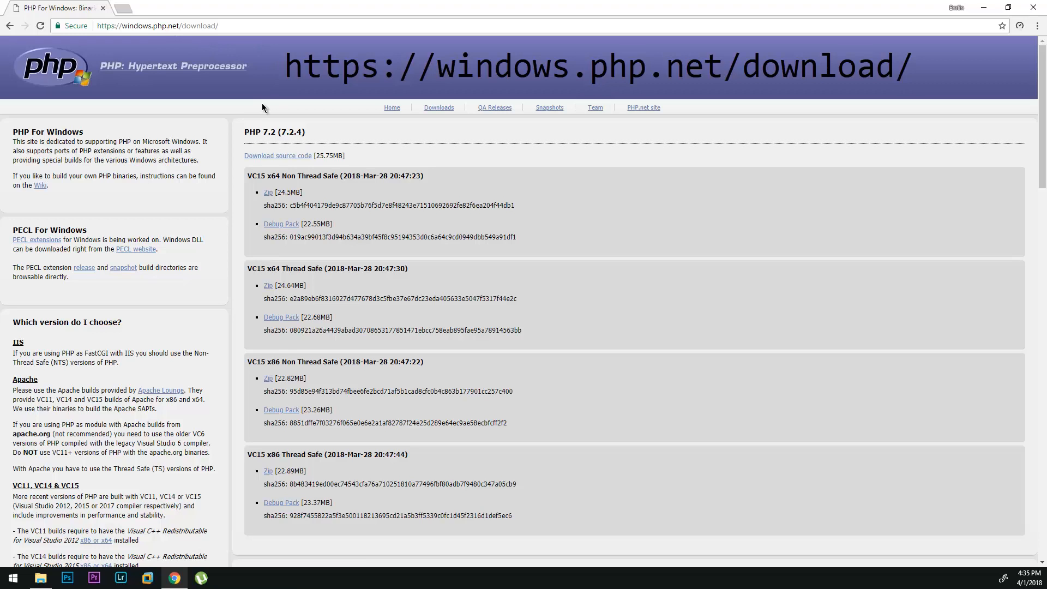
pyautogui.moveTo(346, 201)
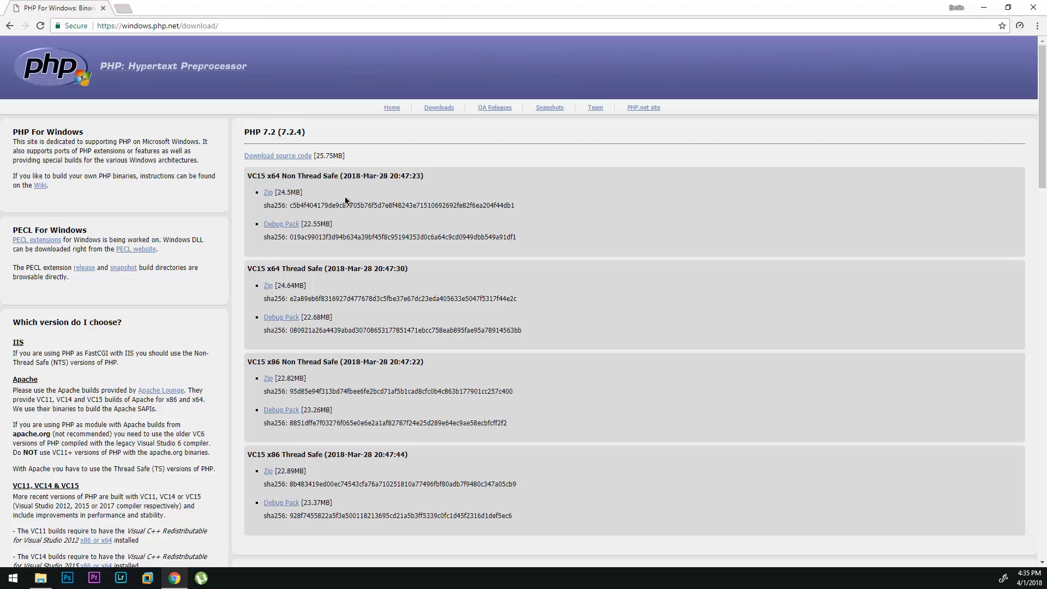
pyautogui.moveTo(271, 295)
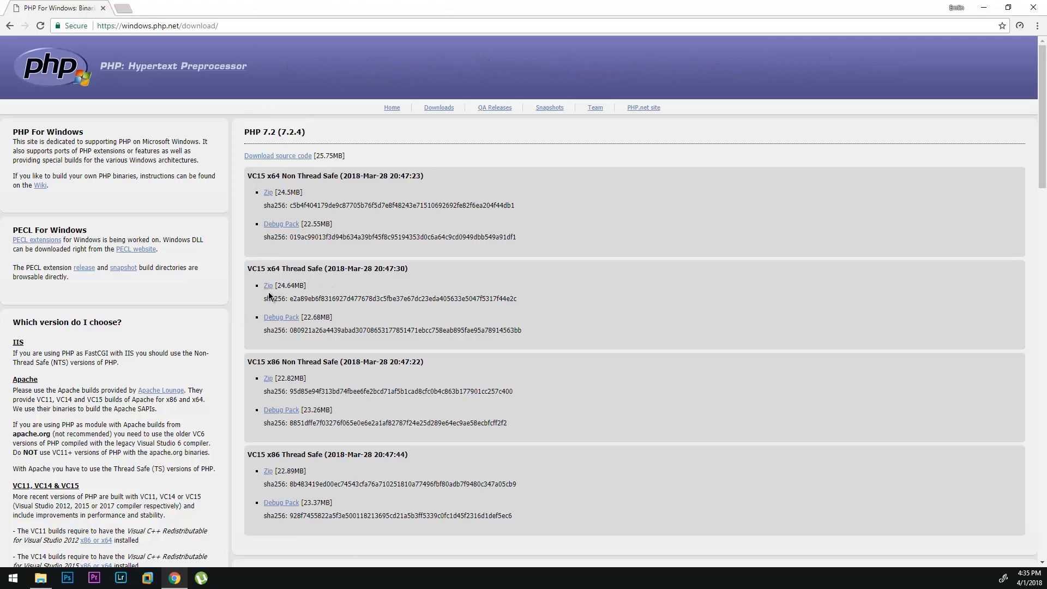
pyautogui.moveTo(973, 12)
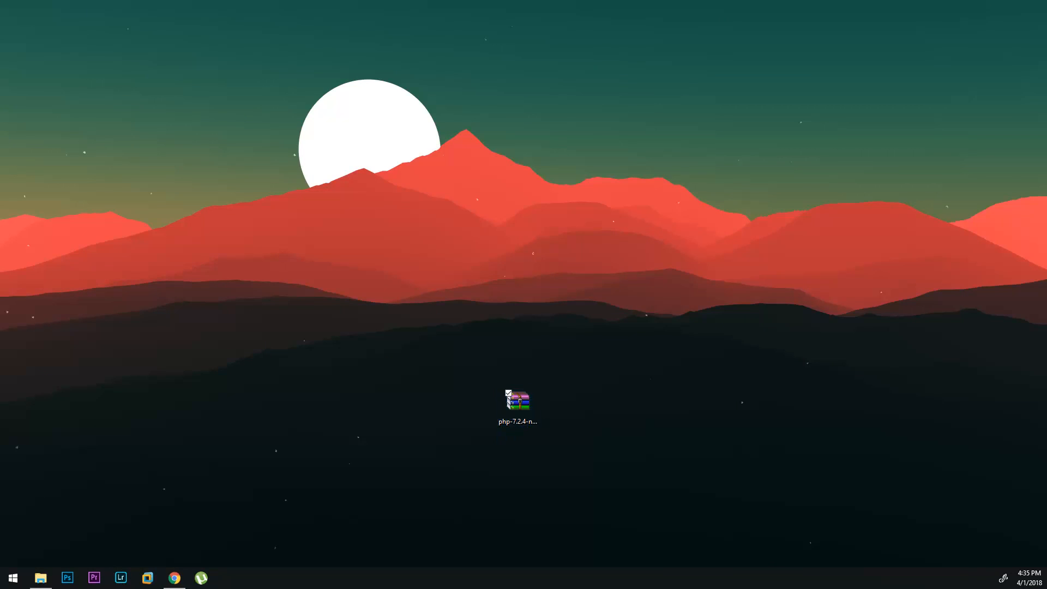
# Open the downloaded PHP 7.2.4 zip in WinRAR and dismiss the license reminder
pyautogui.doubleClick(517, 400)
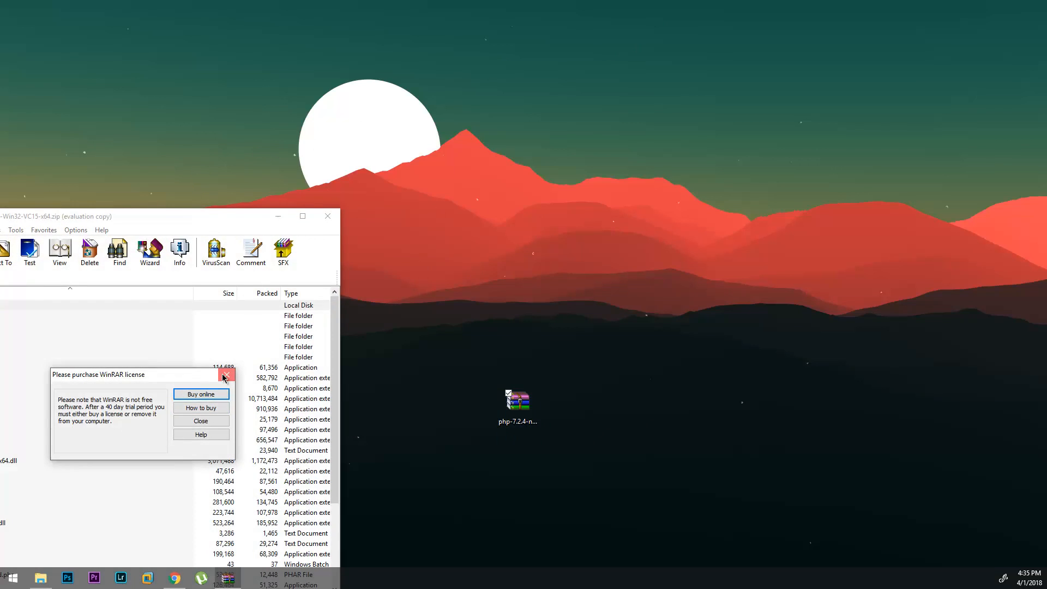
pyautogui.click(226, 375)
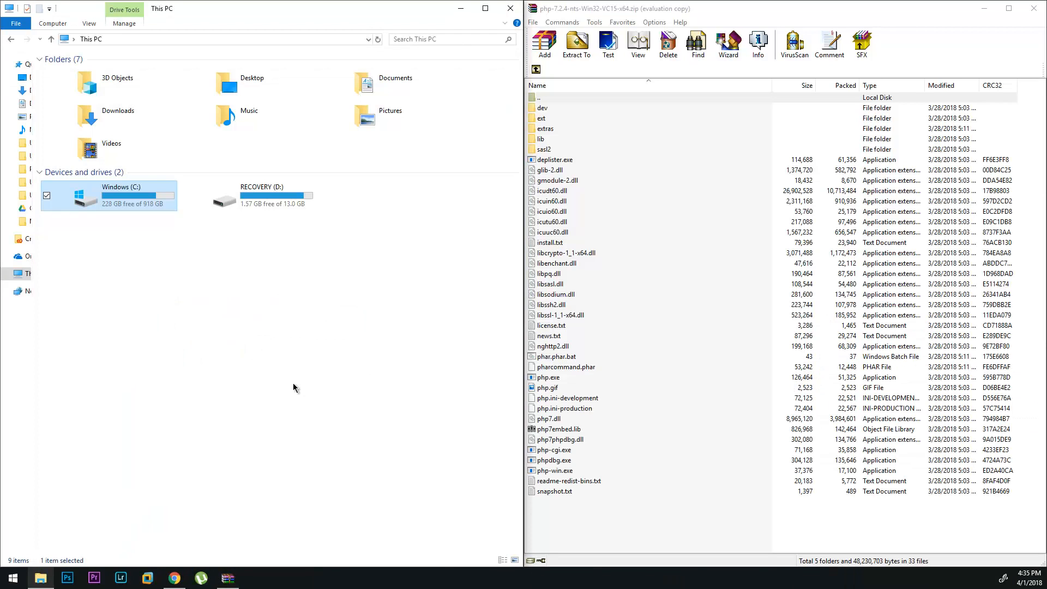
pyautogui.moveTo(247, 345)
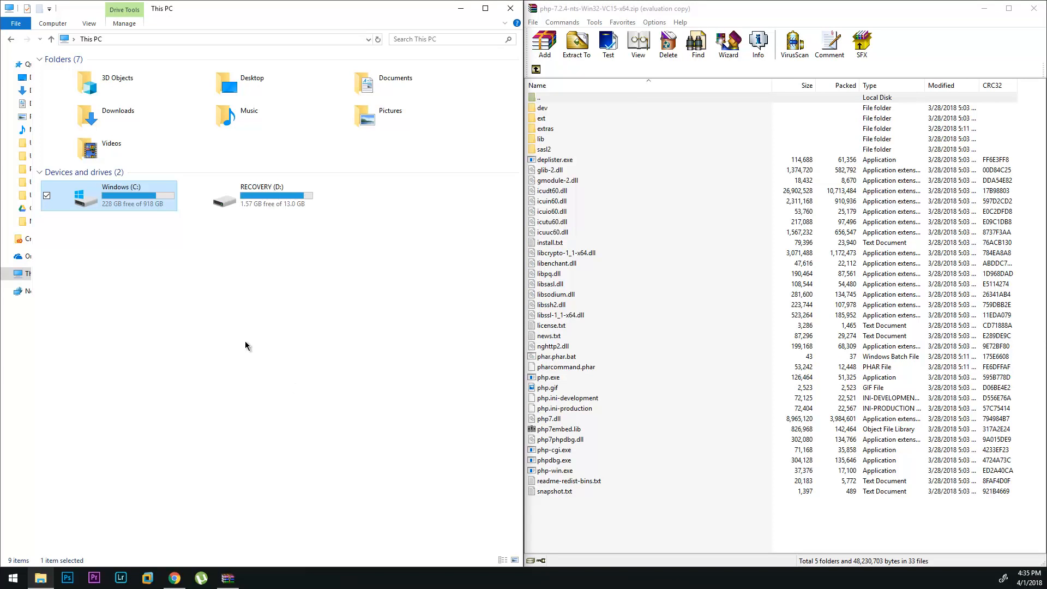
# Create a new folder named PHP7 on drive C and select all archive files for extraction
pyautogui.doubleClick(120, 194)
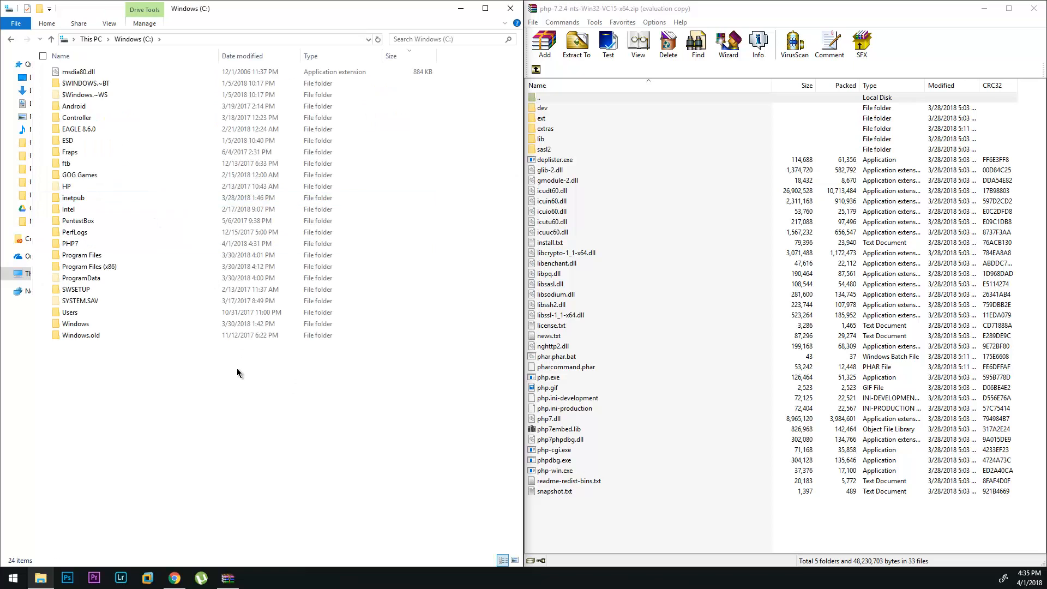
pyautogui.rightClick(238, 373)
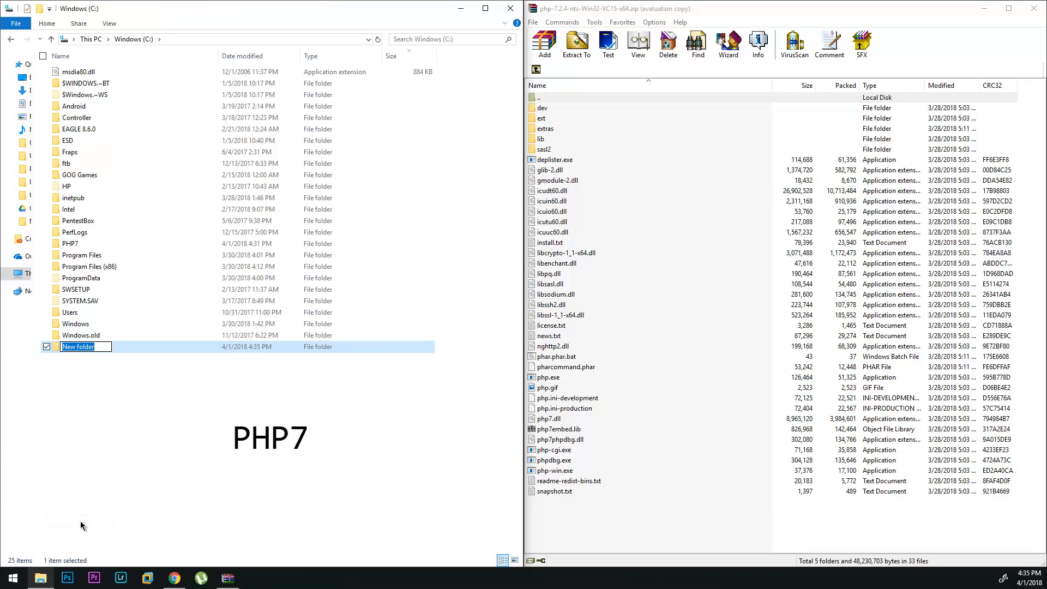
pyautogui.write('PHP7')
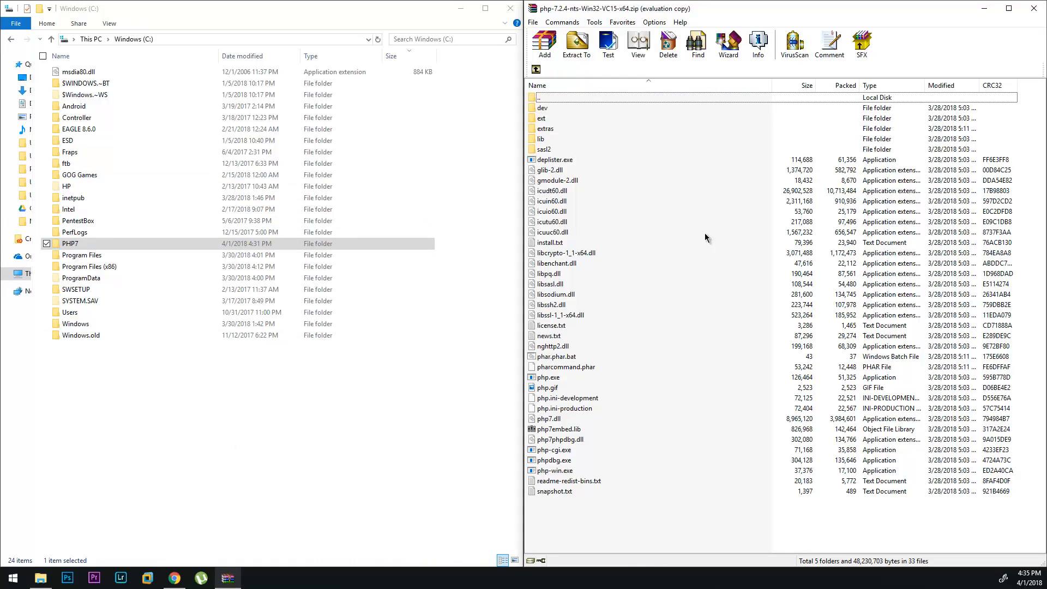
pyautogui.press('ctrl+a')
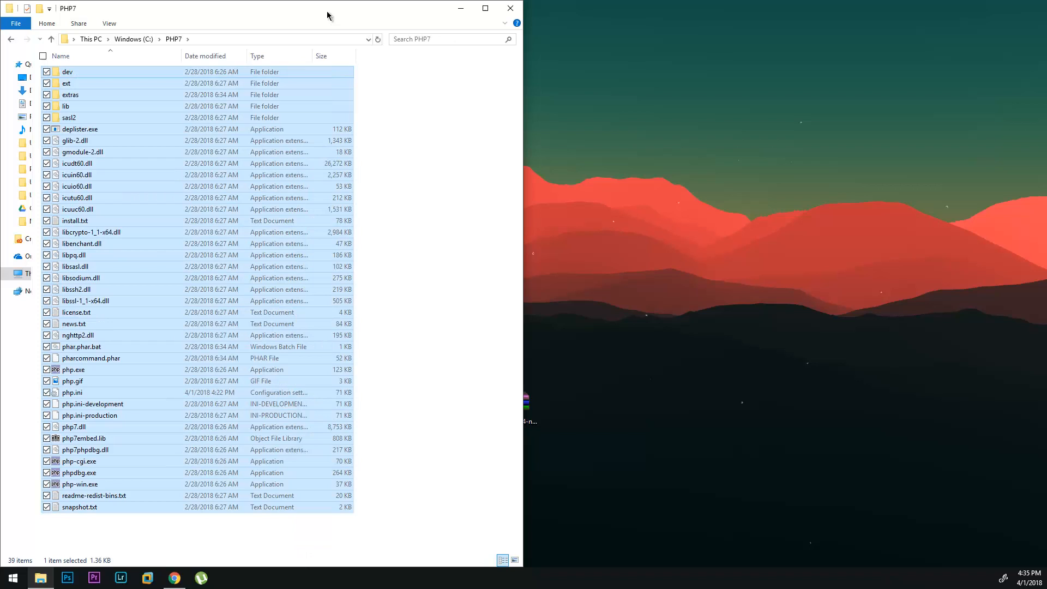
# Paste a copy of php.ini-development in C:\PHP7 and rename it to php.ini
pyautogui.click(423, 250)
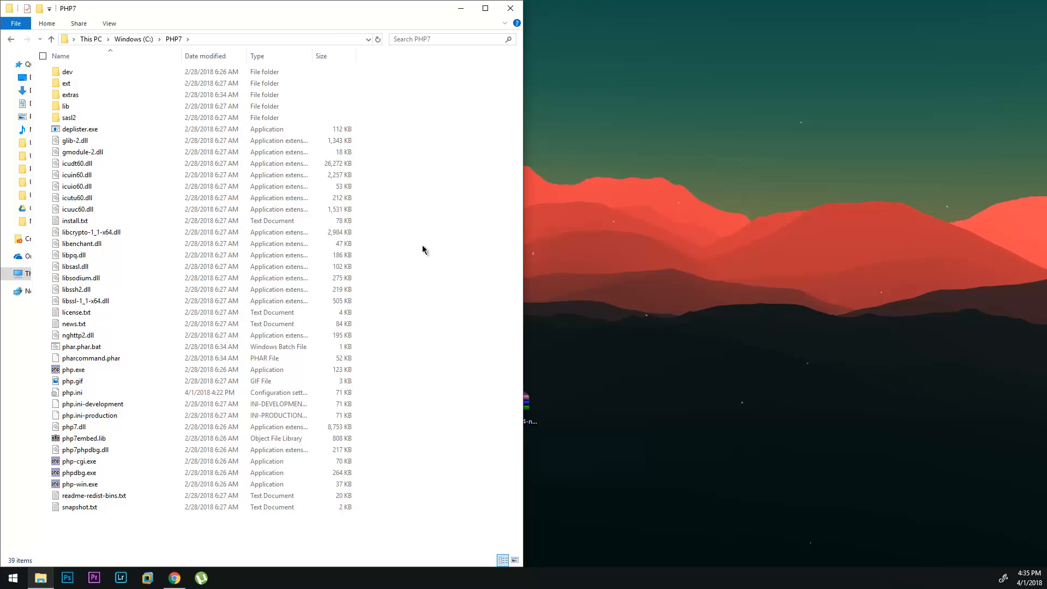
pyautogui.click(91, 403)
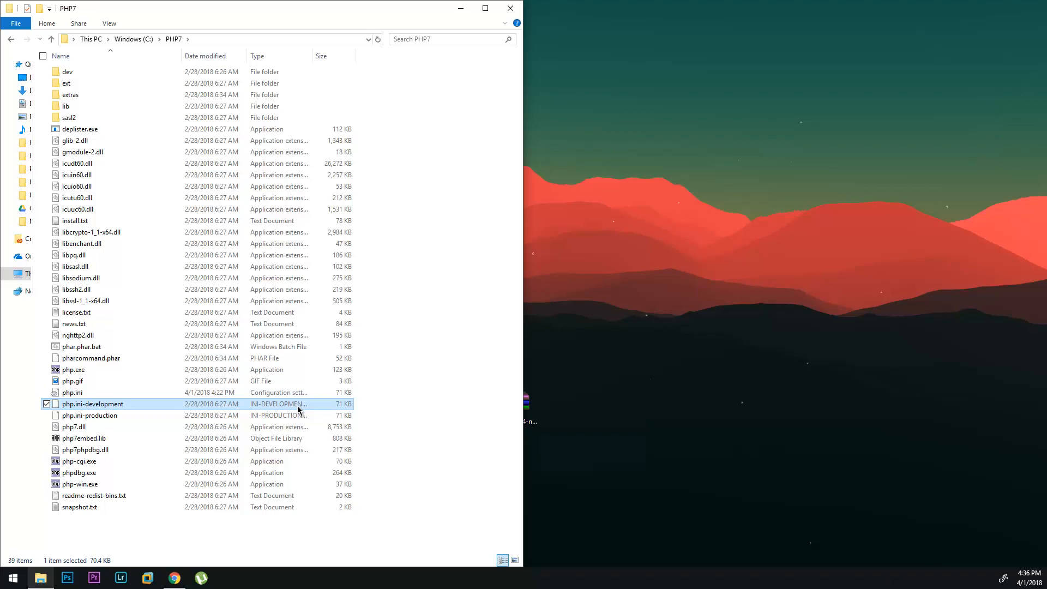
pyautogui.rightClick(92, 404)
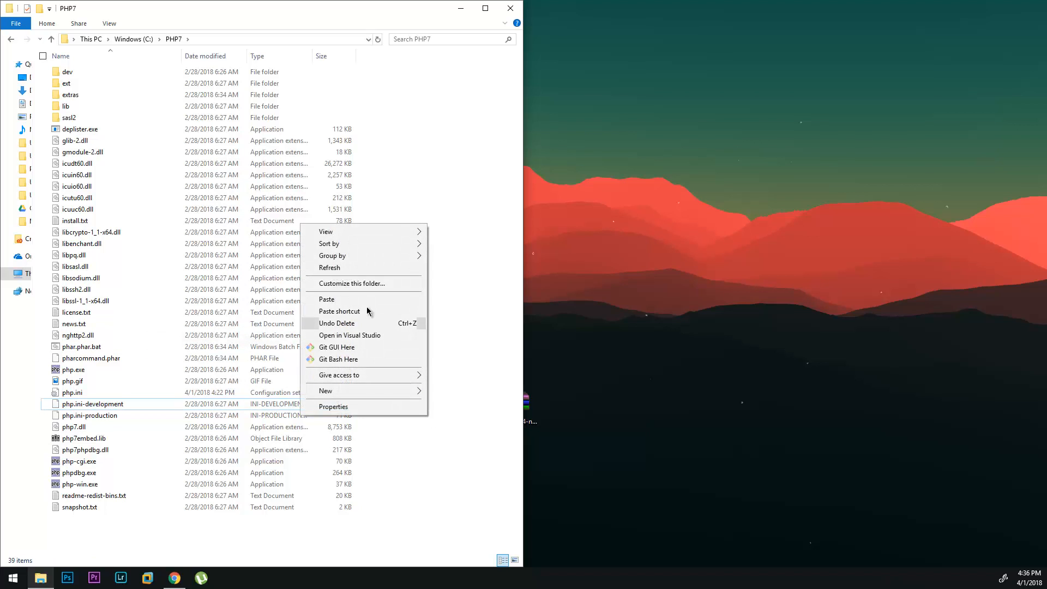
pyautogui.click(327, 299)
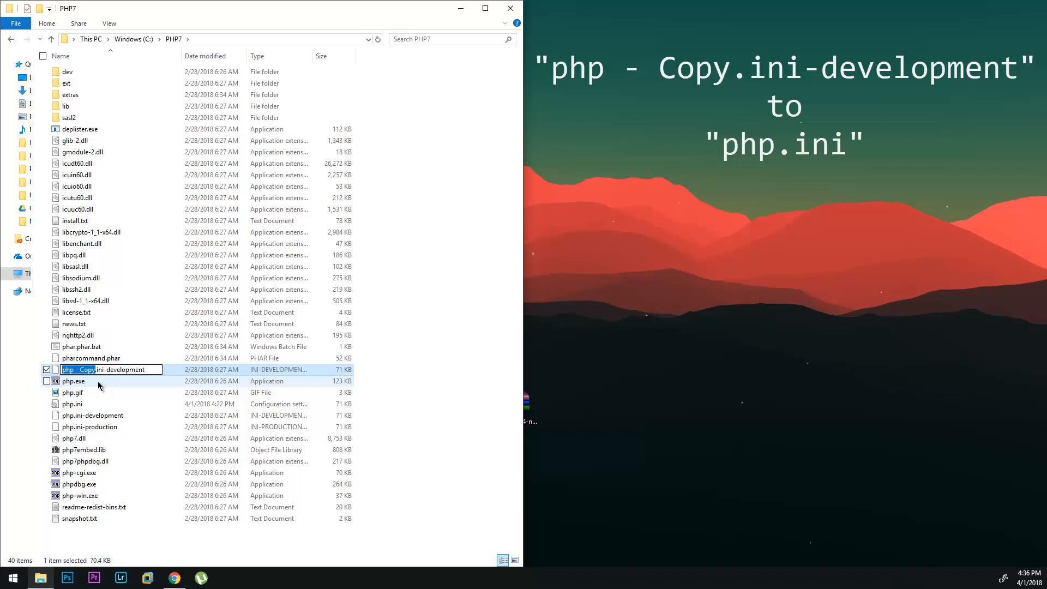
pyautogui.write('php.ini-development')
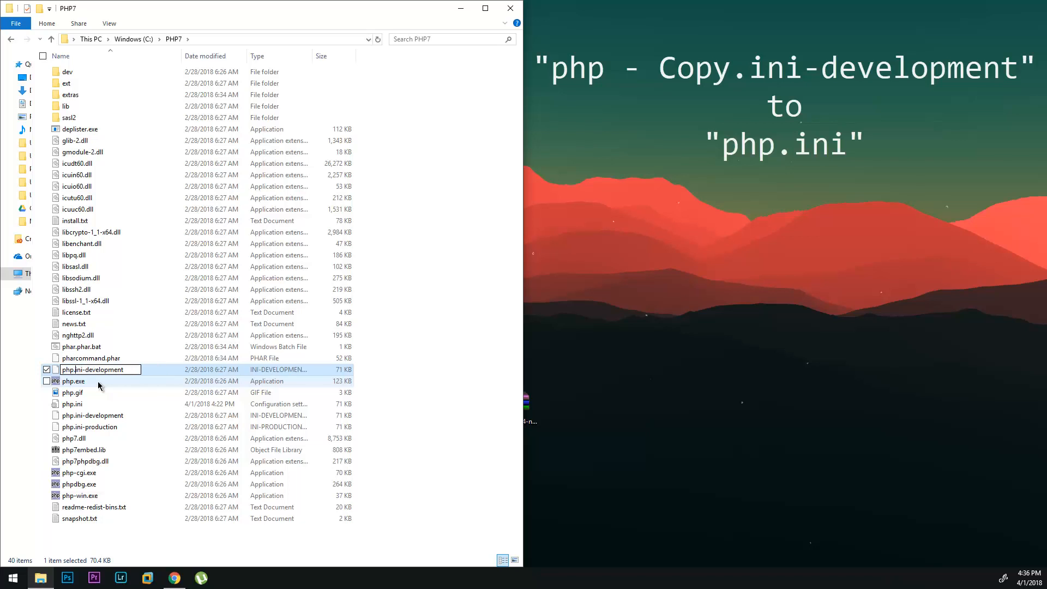
pyautogui.write('php.ini')
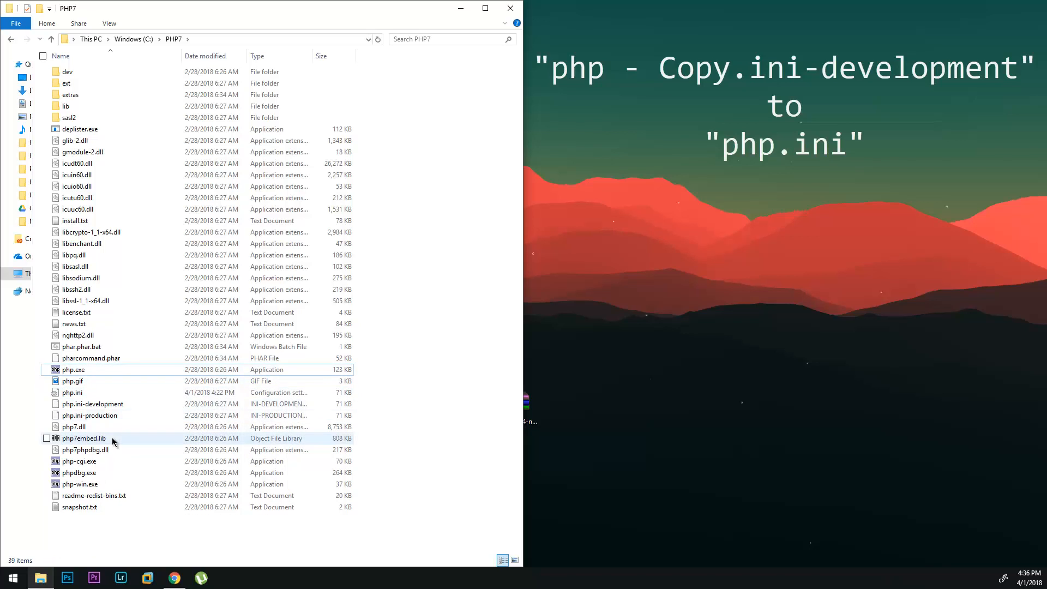
# Open php.ini with Edit with Notepad++
pyautogui.click(72, 392)
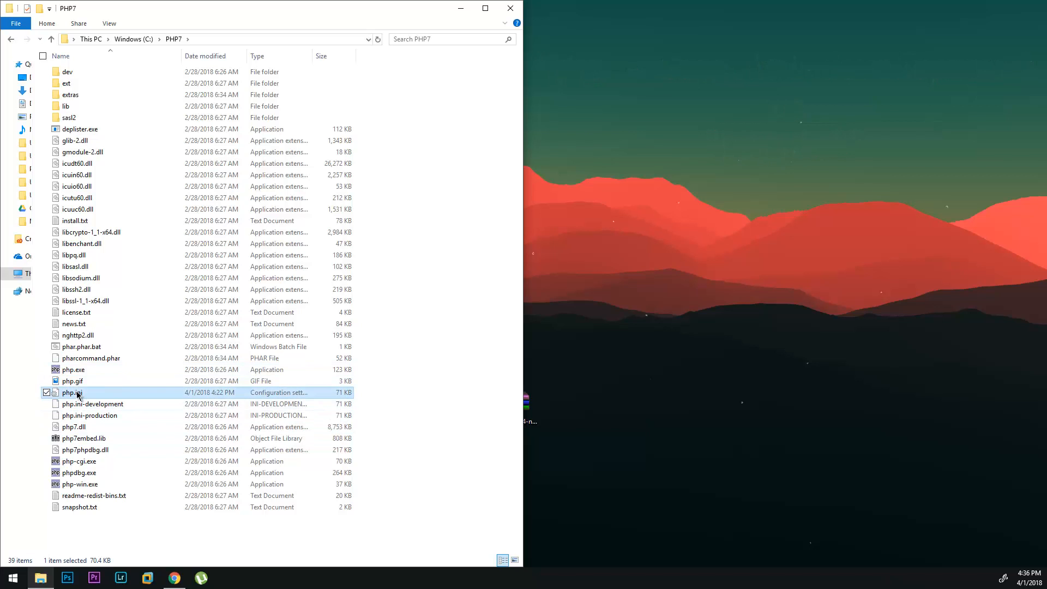
pyautogui.moveTo(119, 392)
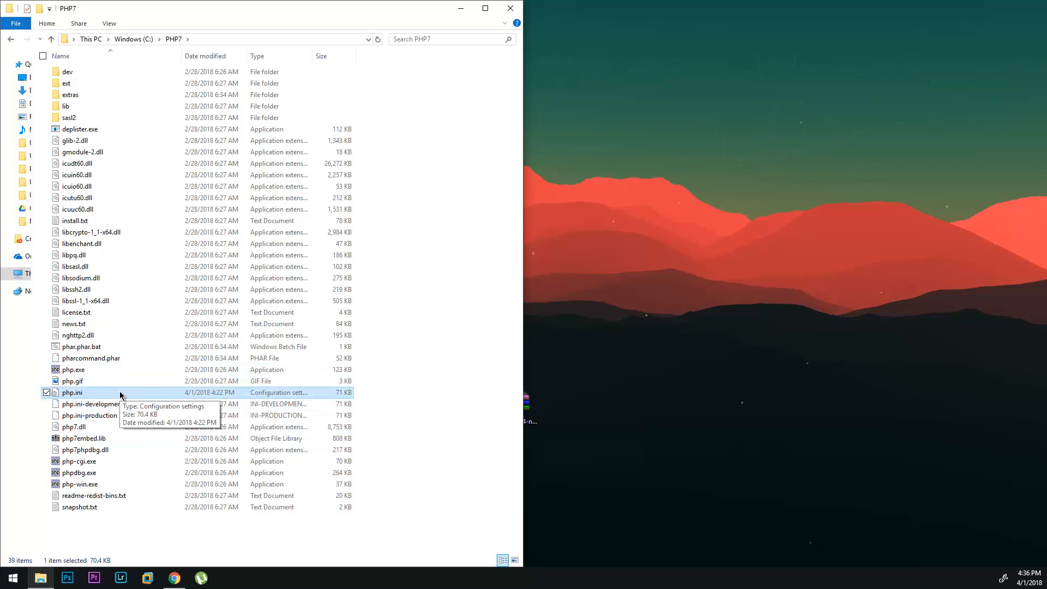
pyautogui.rightClick(72, 392)
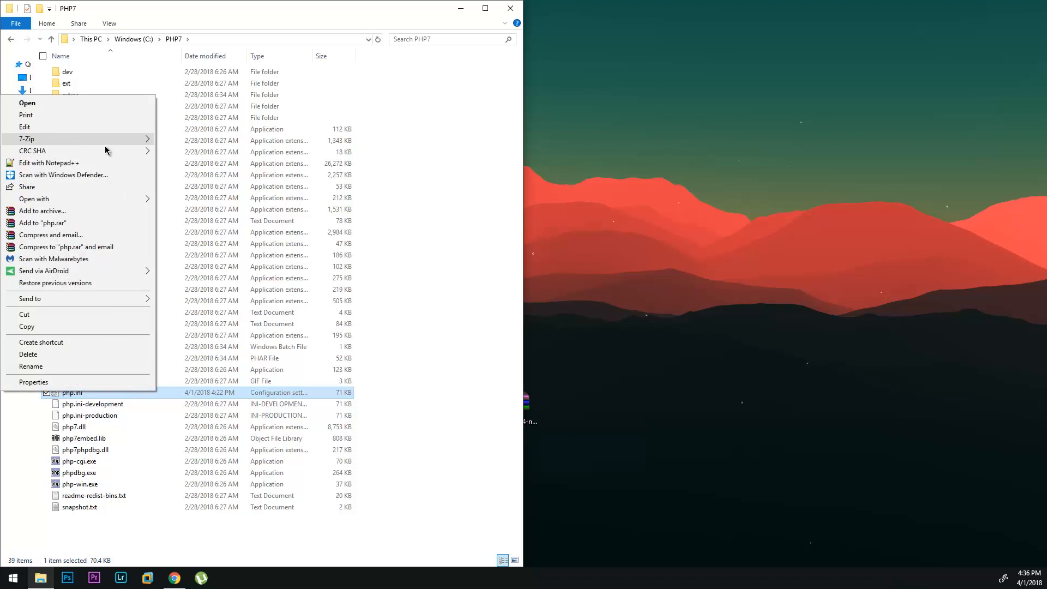
pyautogui.click(49, 163)
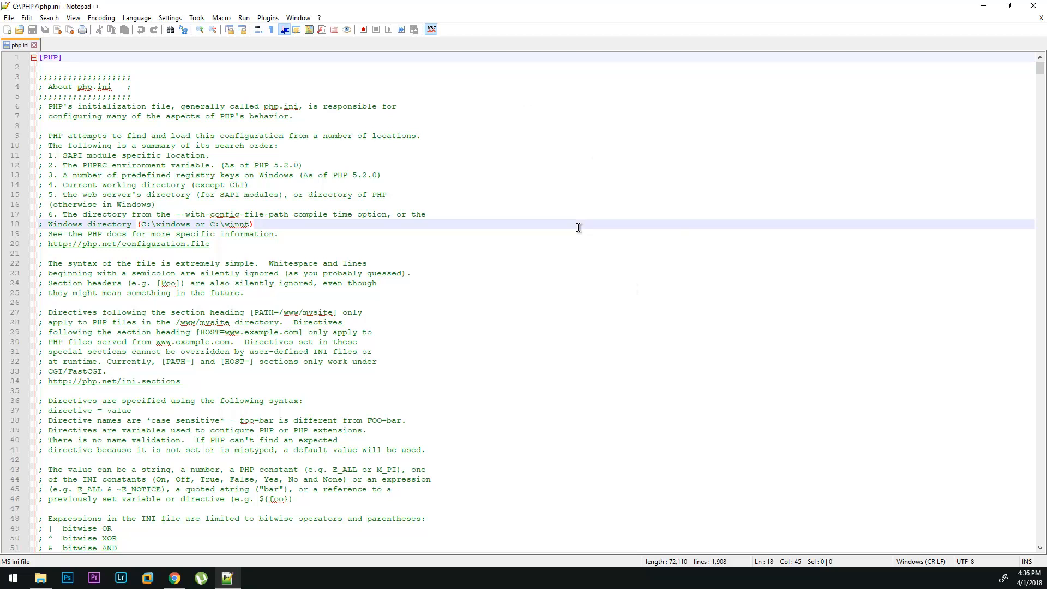
# Find extension_dir = "ext" in php.ini, leave it without a leading semicolon, and scroll to the extension= lines
pyautogui.press('Ctrl+f')
pyautogui.write('extension_dir')
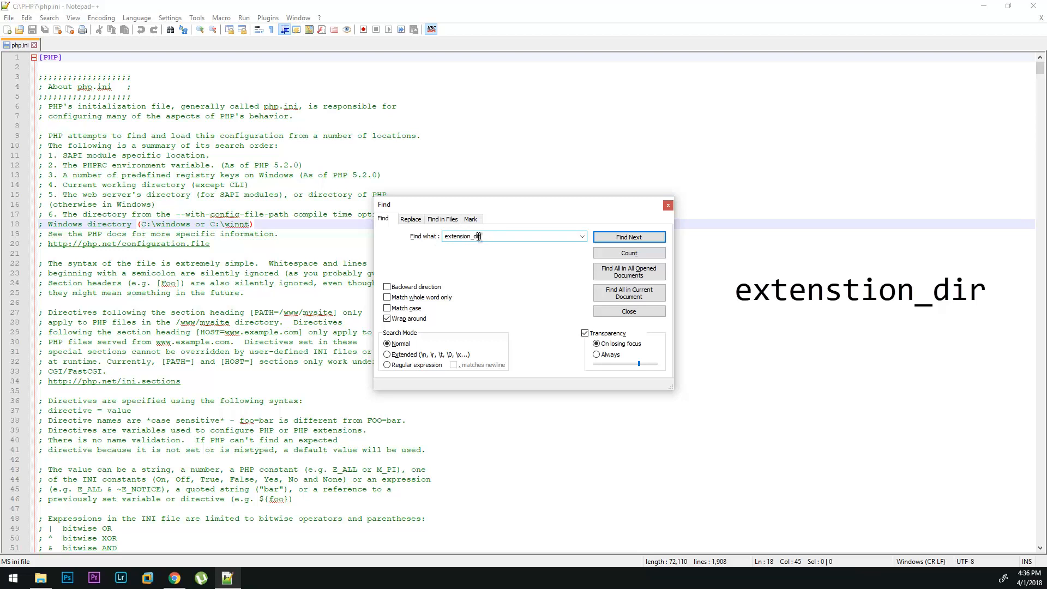
pyautogui.click(628, 237)
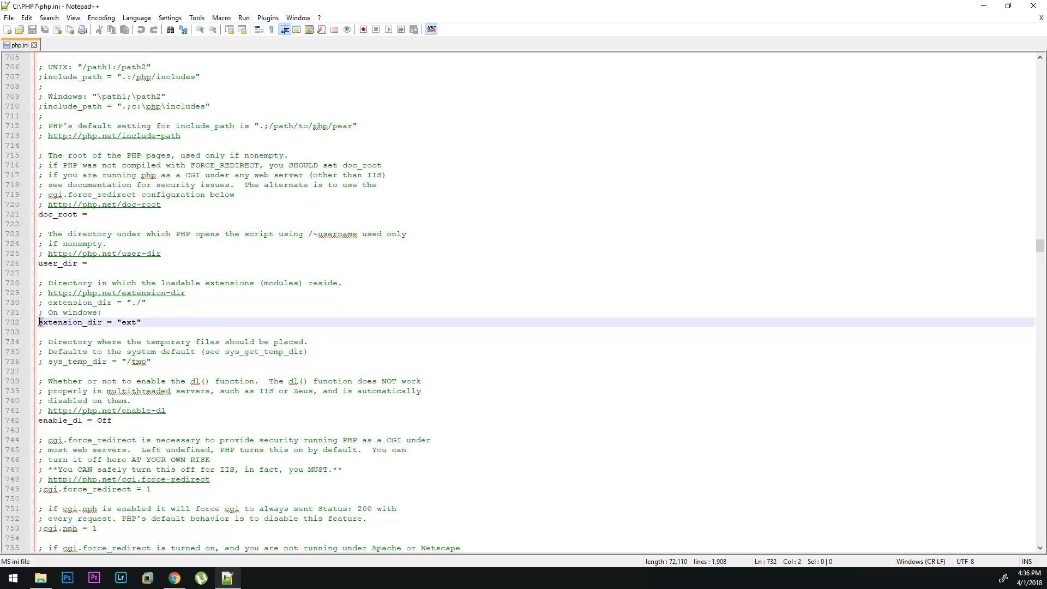
pyautogui.write(';')
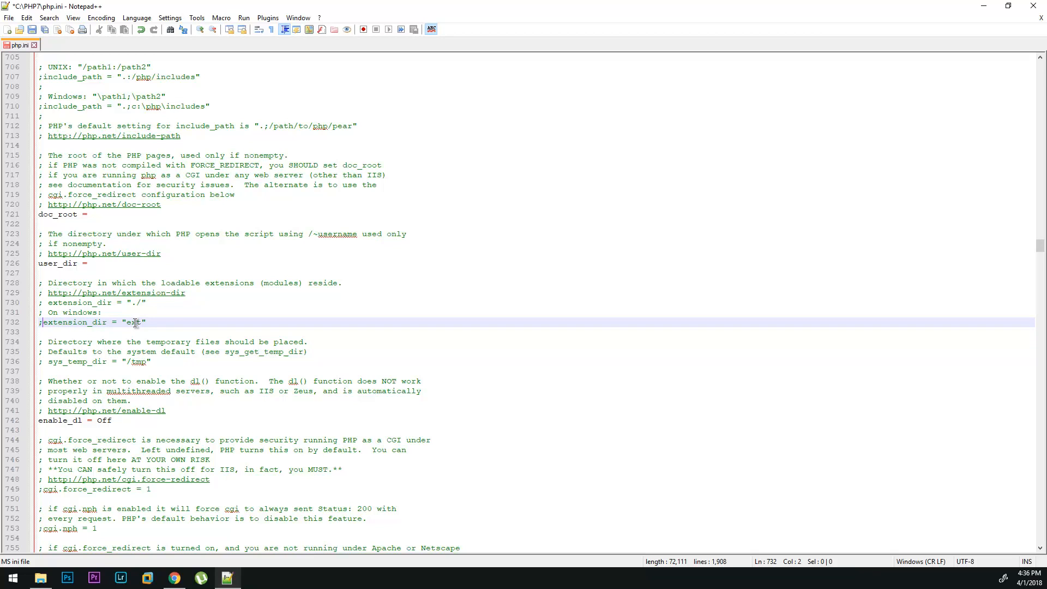
pyautogui.press('BackSpace')
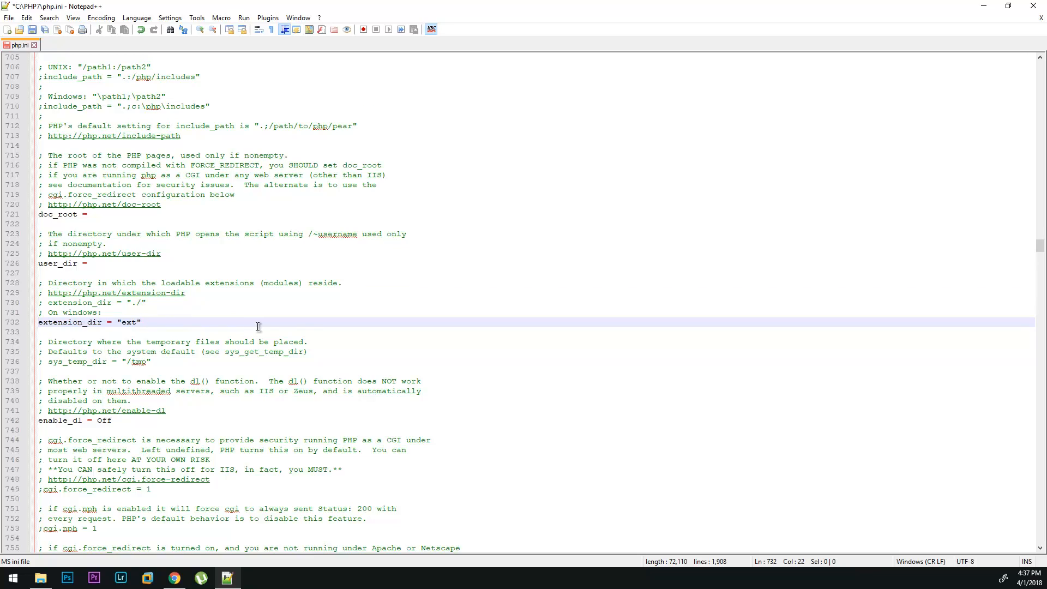
pyautogui.scroll(-3)
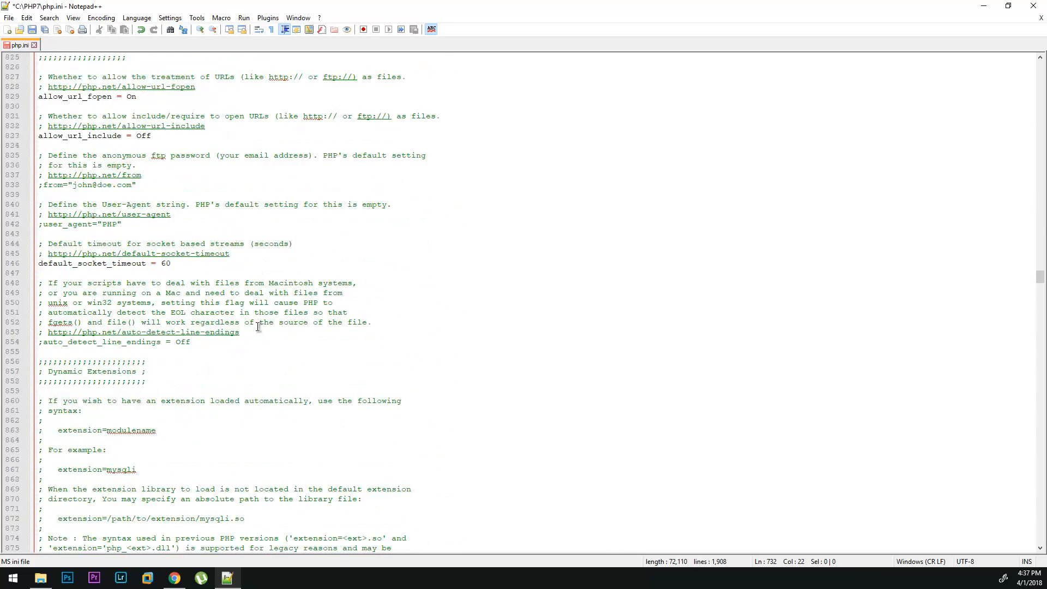
pyautogui.scroll(-3)
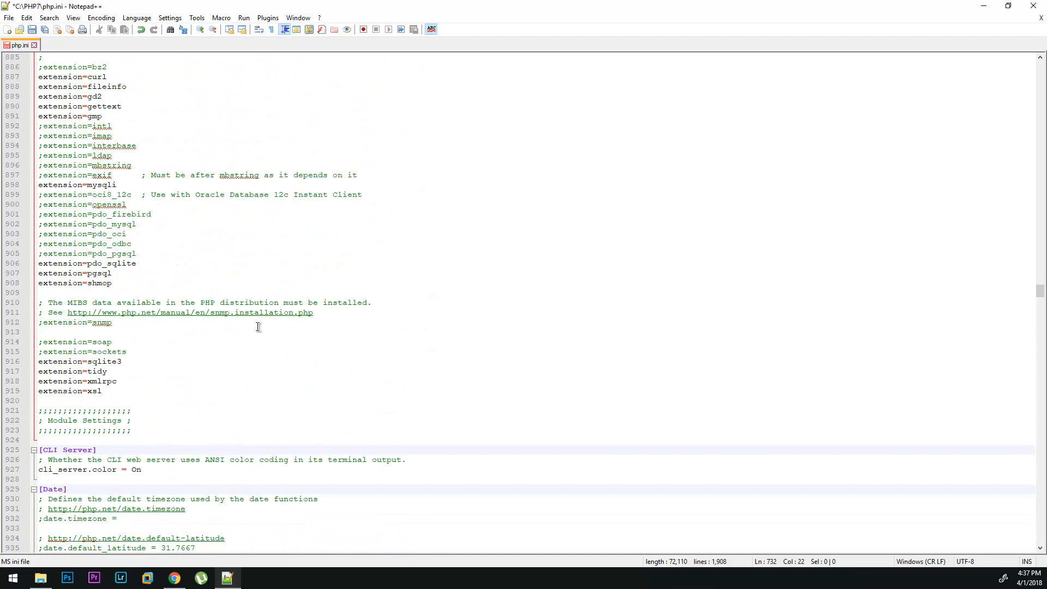
pyautogui.moveTo(183, 225)
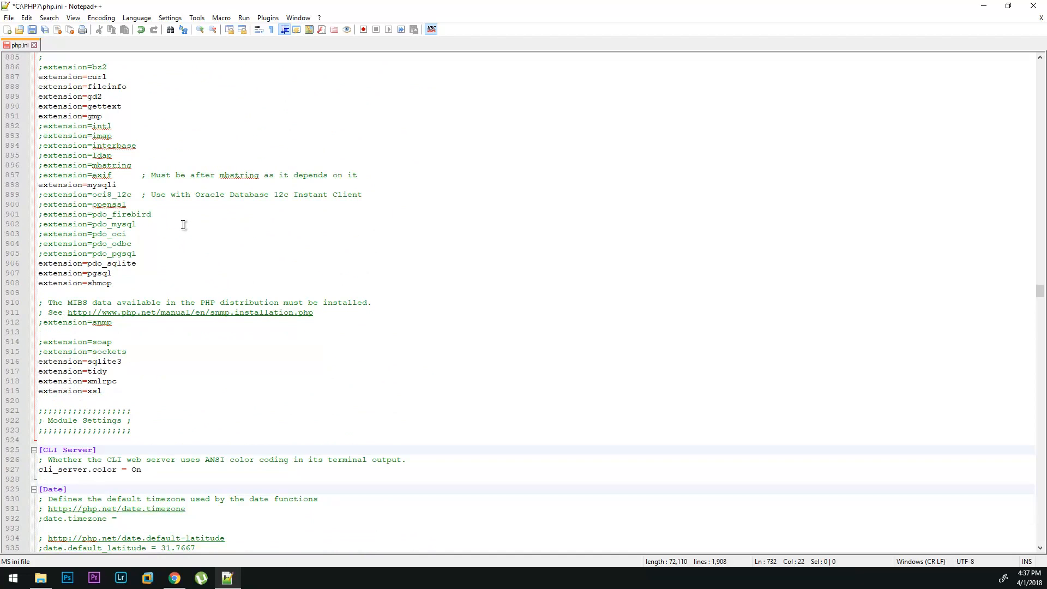
pyautogui.moveTo(64, 155)
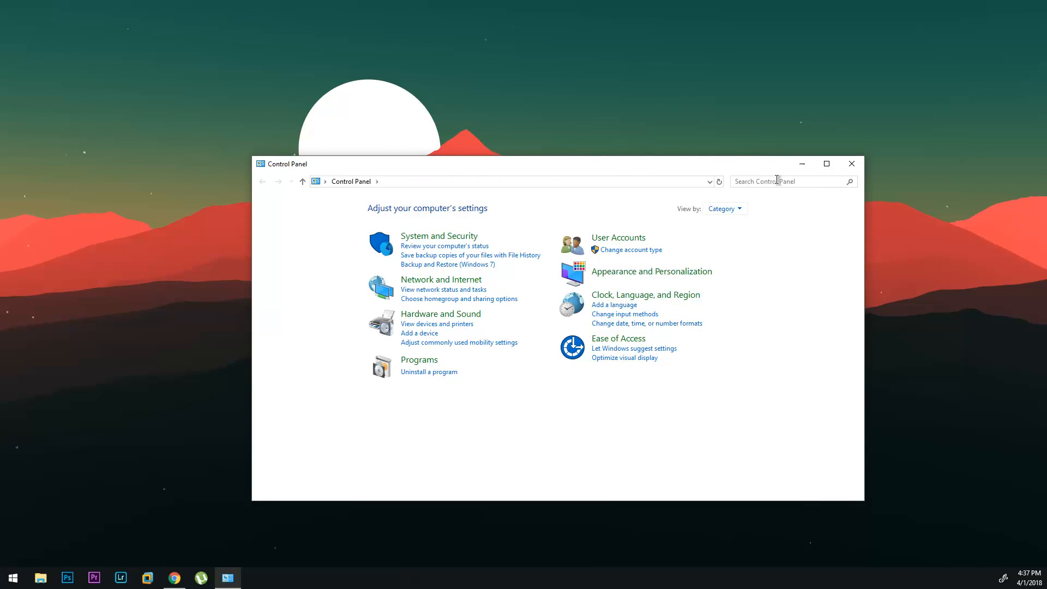
# Search Control Panel for 'va' and open the Environment Variables dialog
pyautogui.write('variable')
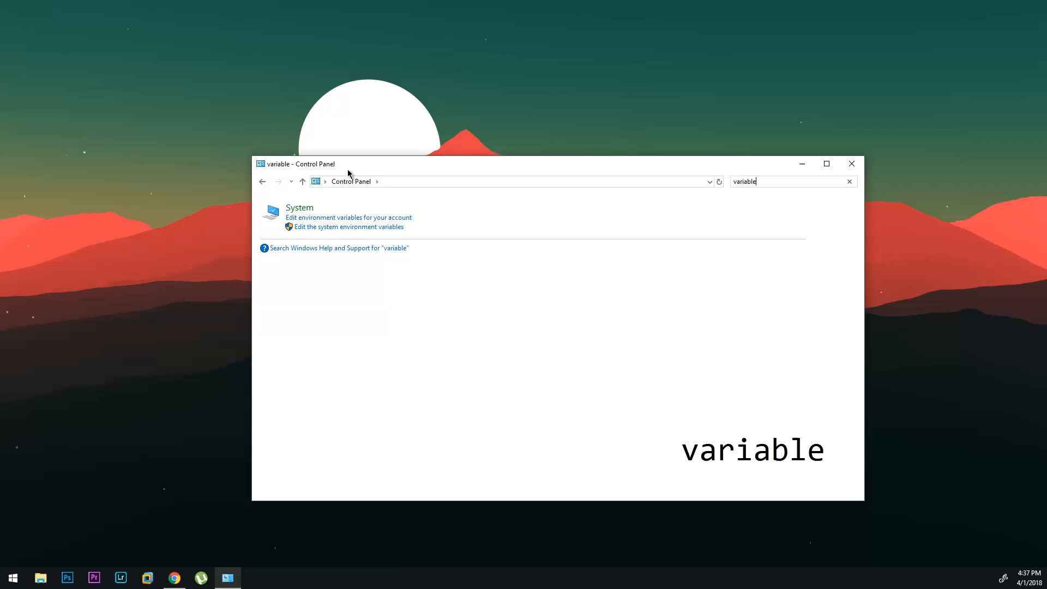
pyautogui.moveTo(336, 229)
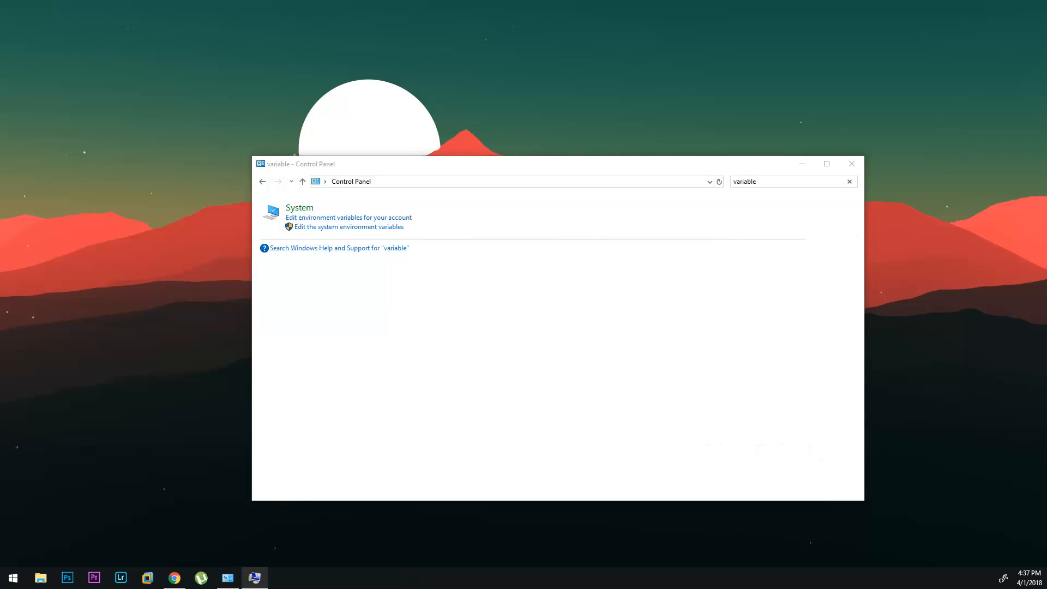
pyautogui.click(349, 227)
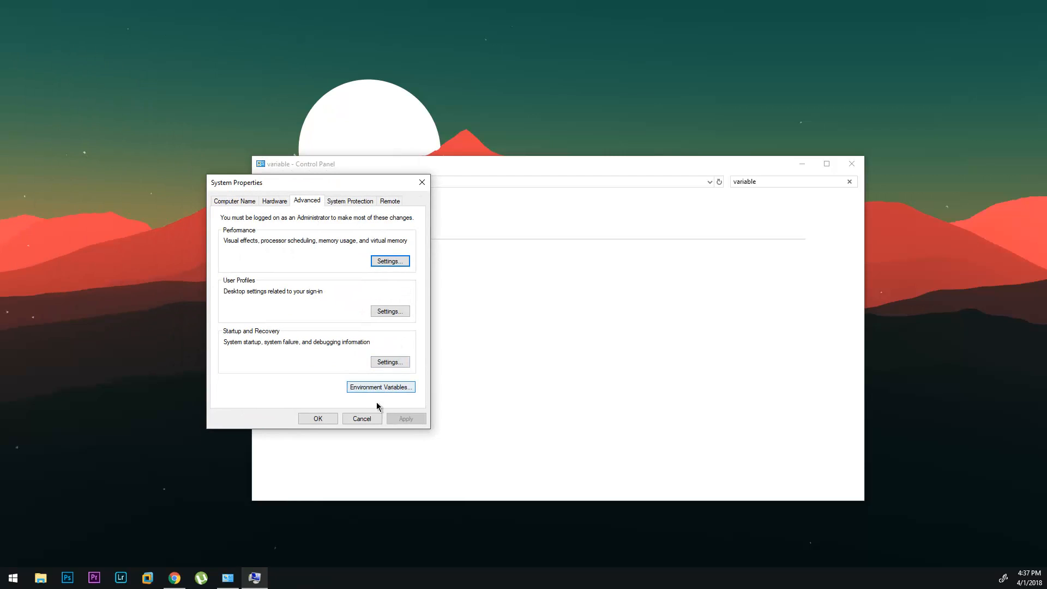
pyautogui.click(379, 386)
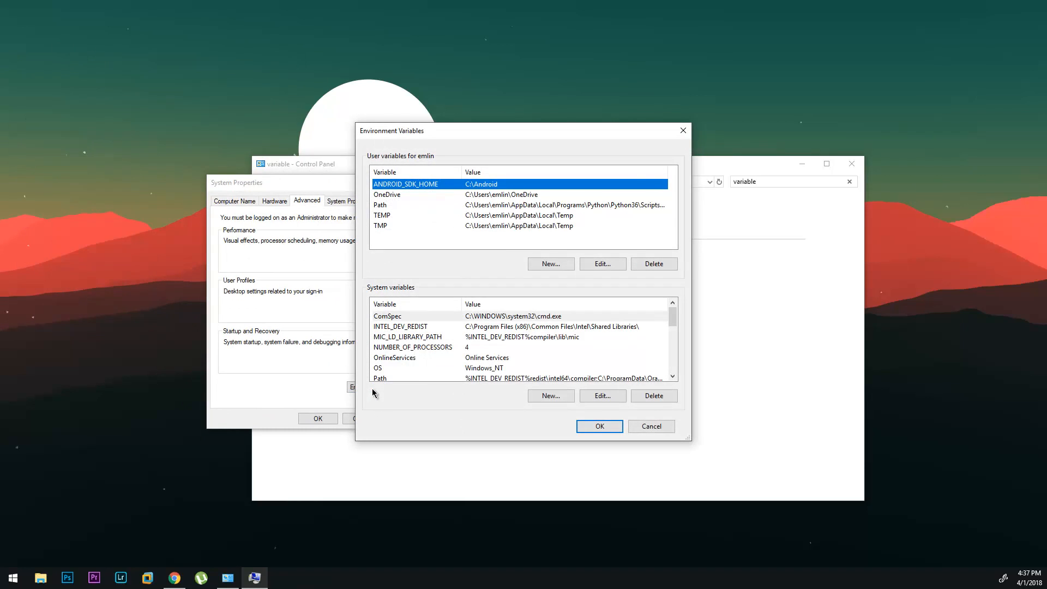
pyautogui.moveTo(502, 144)
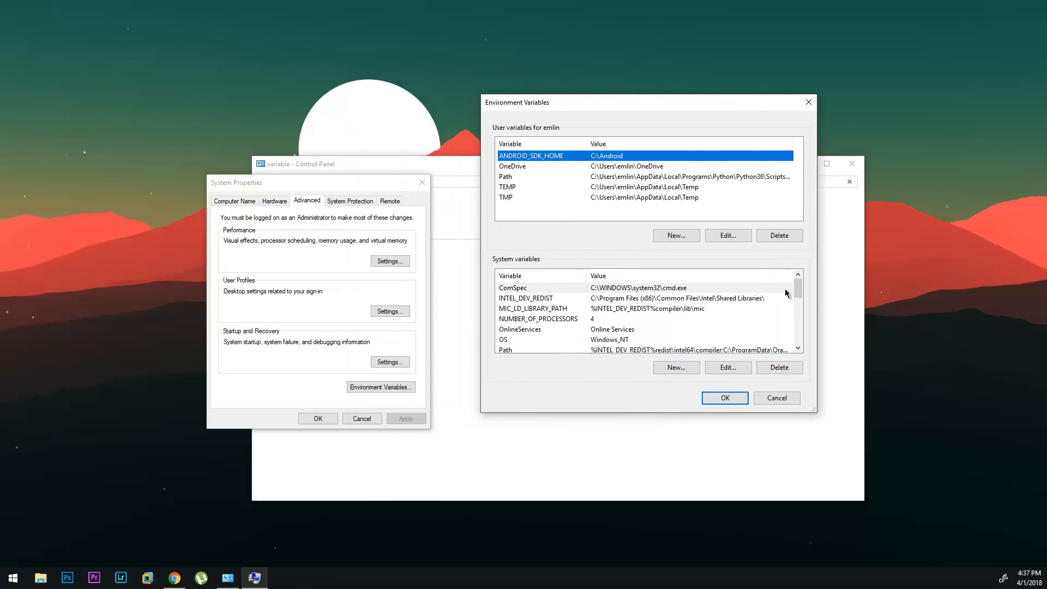
# Edit the system Path variable and add a new C:\PHP7 entry
pyautogui.scroll(-3)
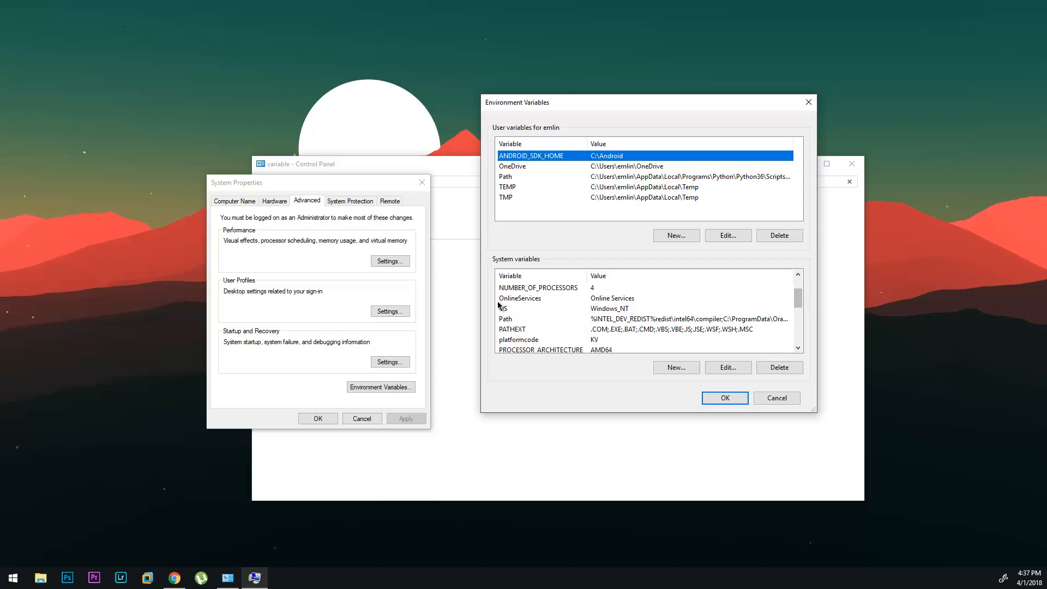
pyautogui.click(526, 318)
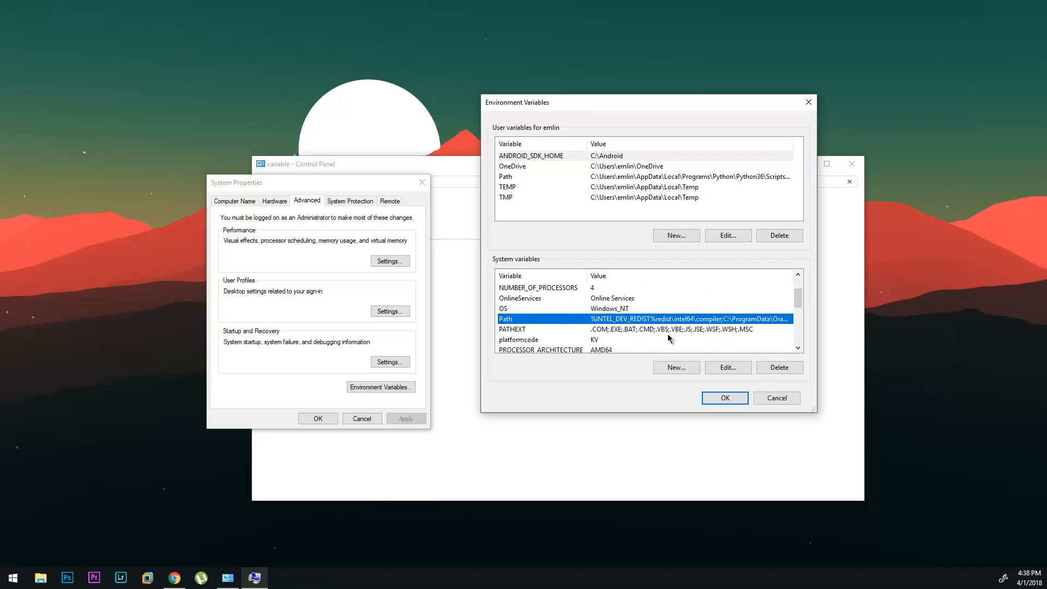
pyautogui.click(729, 367)
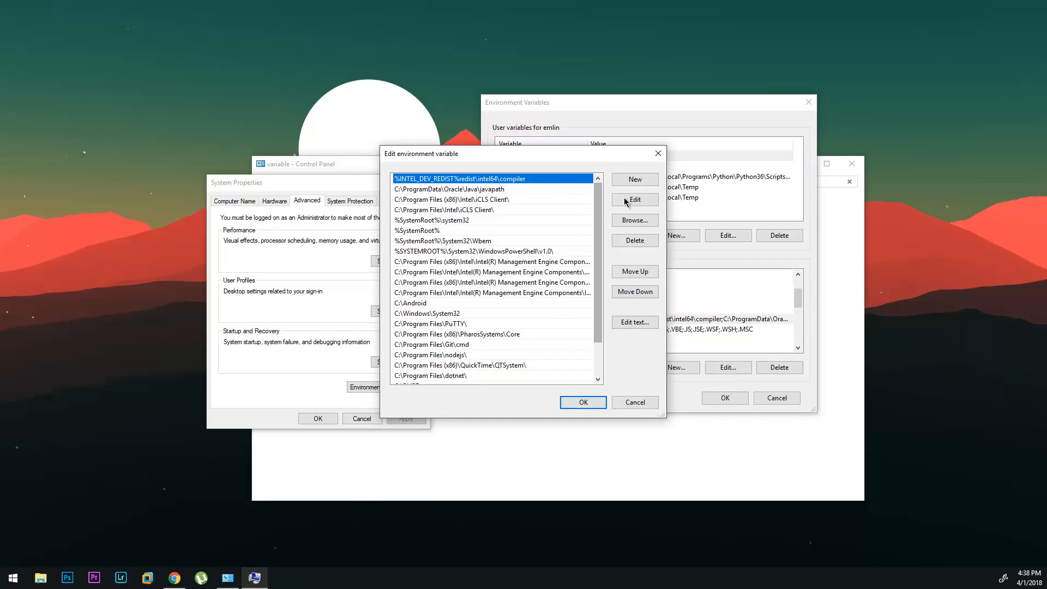
pyautogui.click(635, 179)
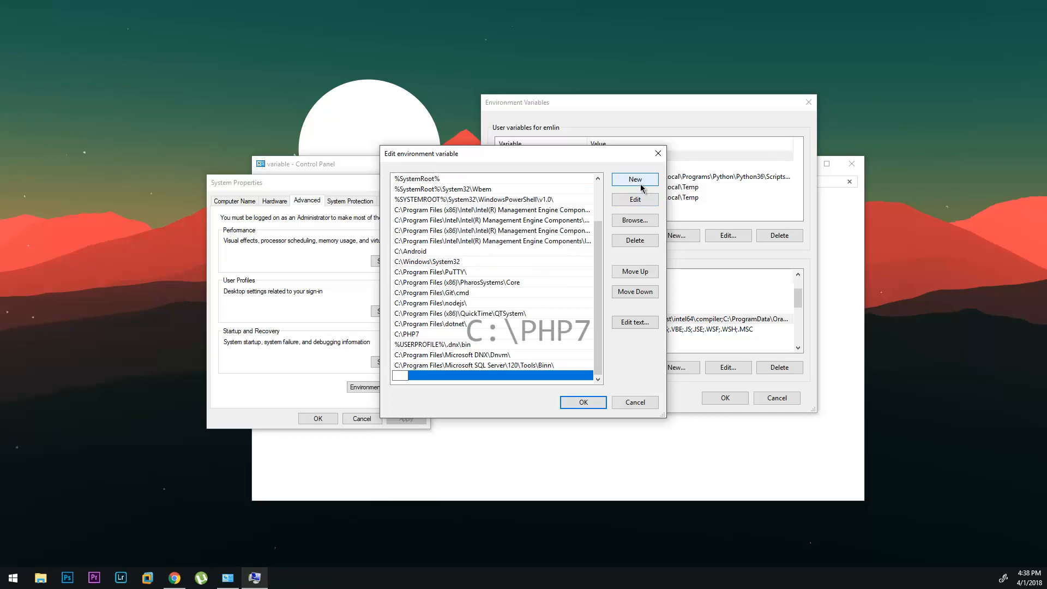
pyautogui.write('C:')
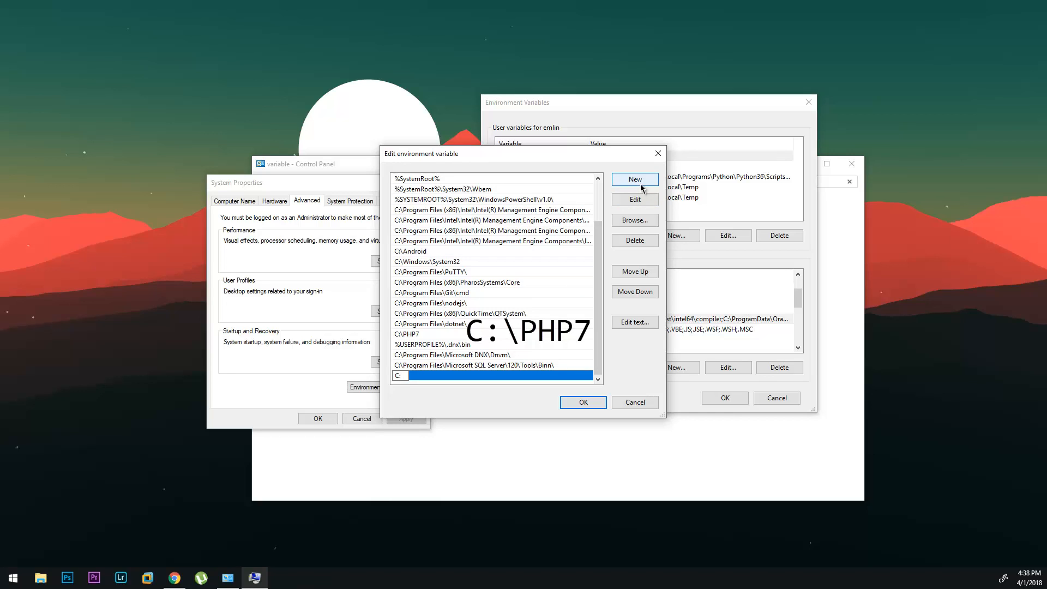
pyautogui.write('P')
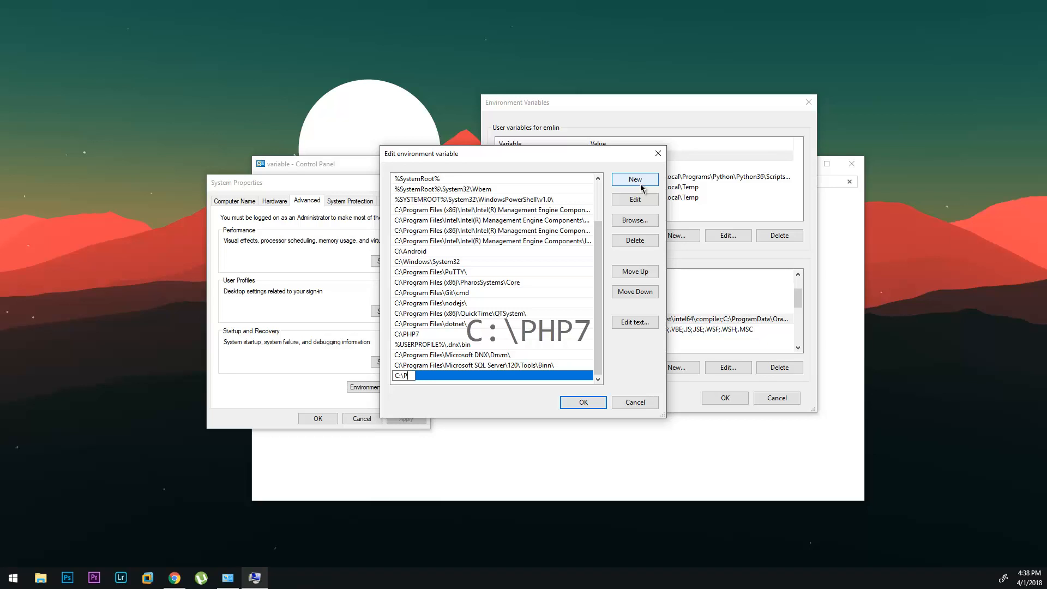
pyautogui.write('HP7')
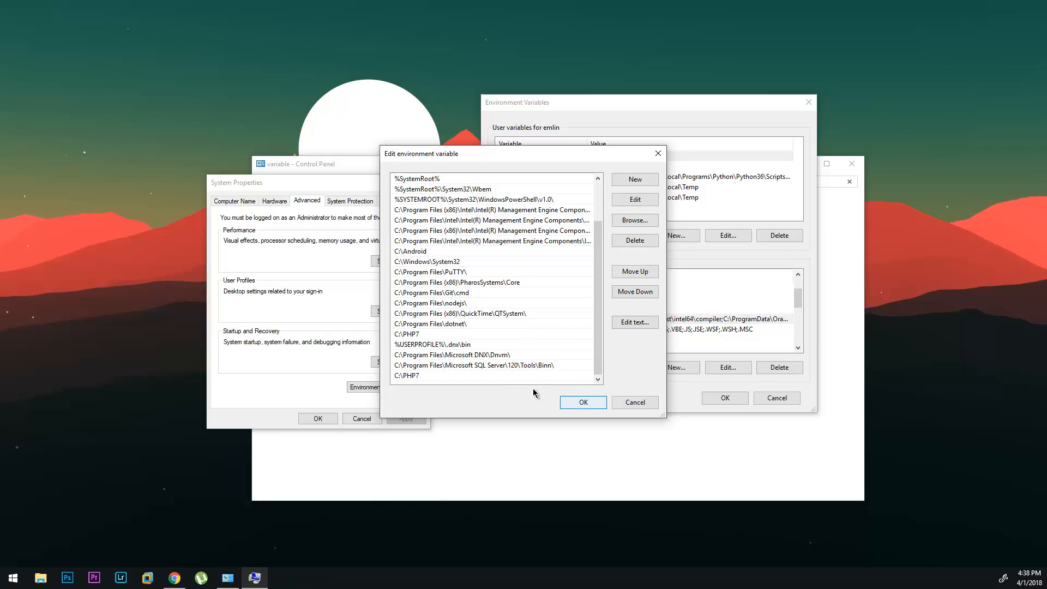
# Remove the duplicate C:\PHP7 entry and confirm the Path changes
pyautogui.click(407, 375)
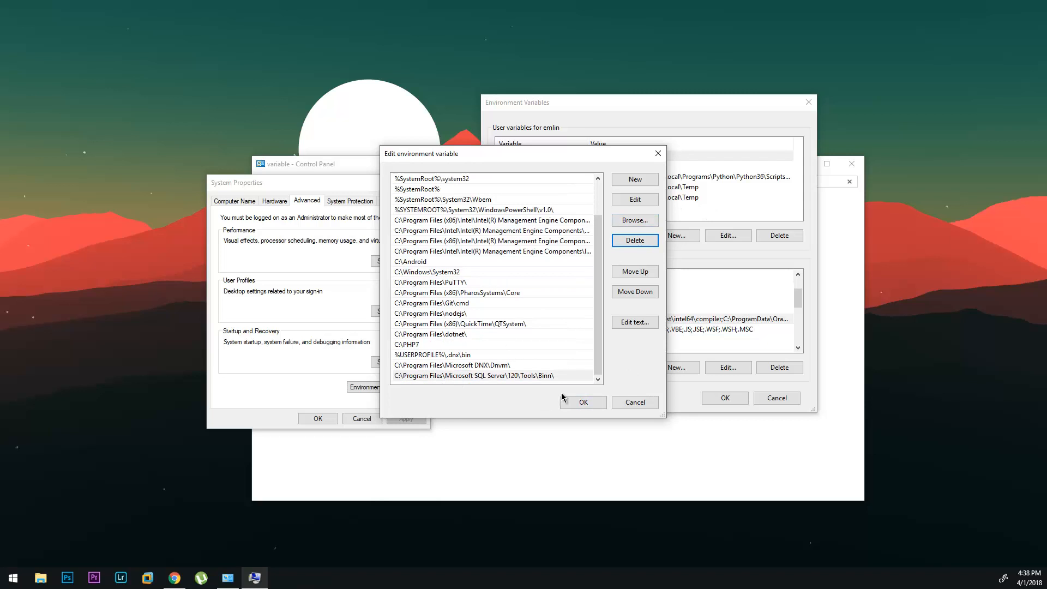
pyautogui.click(582, 401)
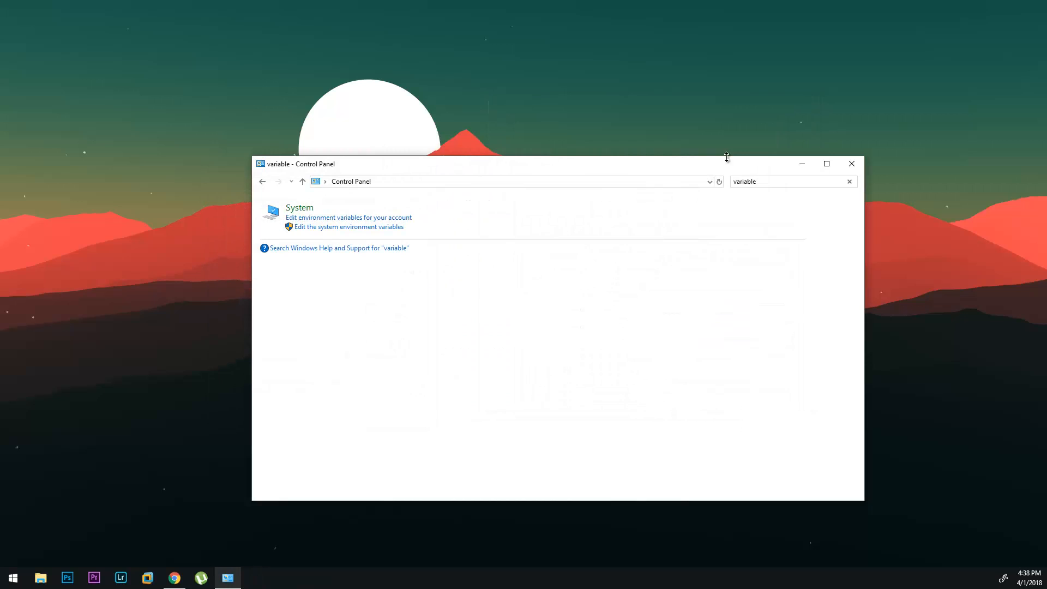
# Open Command Prompt and enter php -v at the prompt without running it yet
pyautogui.click(851, 164)
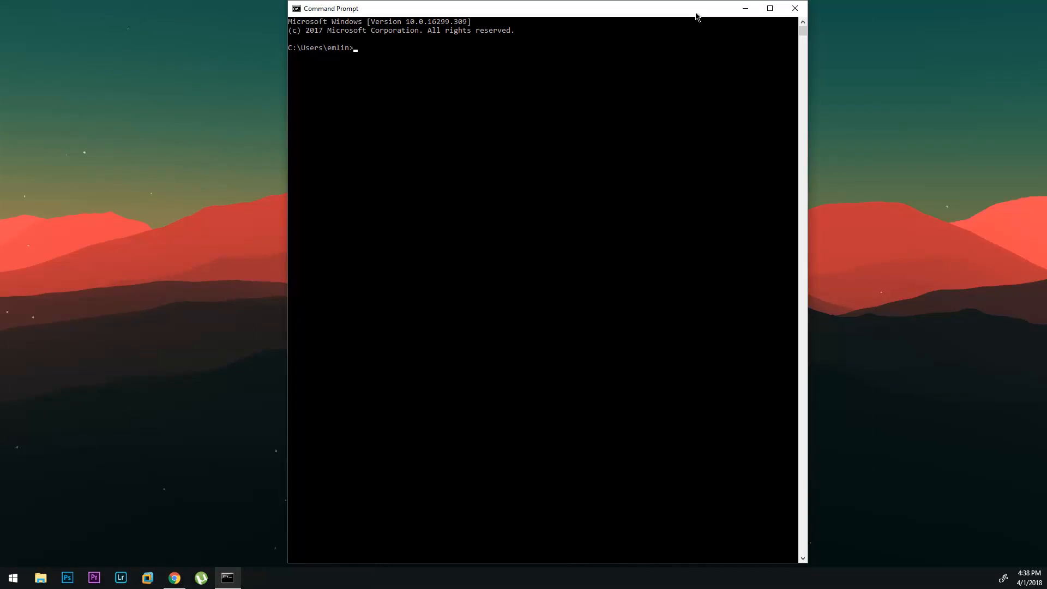
pyautogui.write('php -')
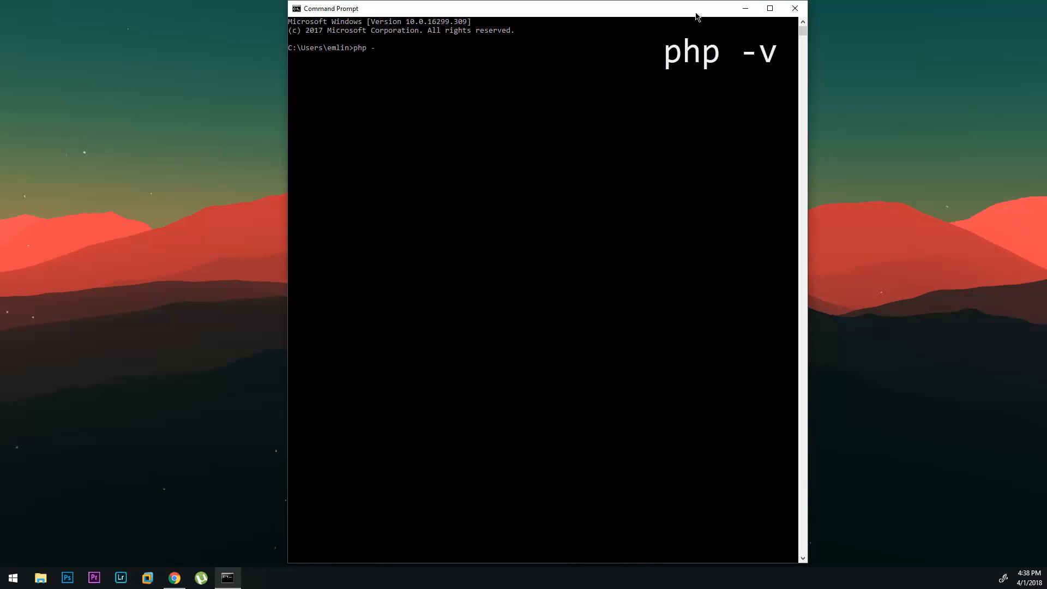
pyautogui.write('v')
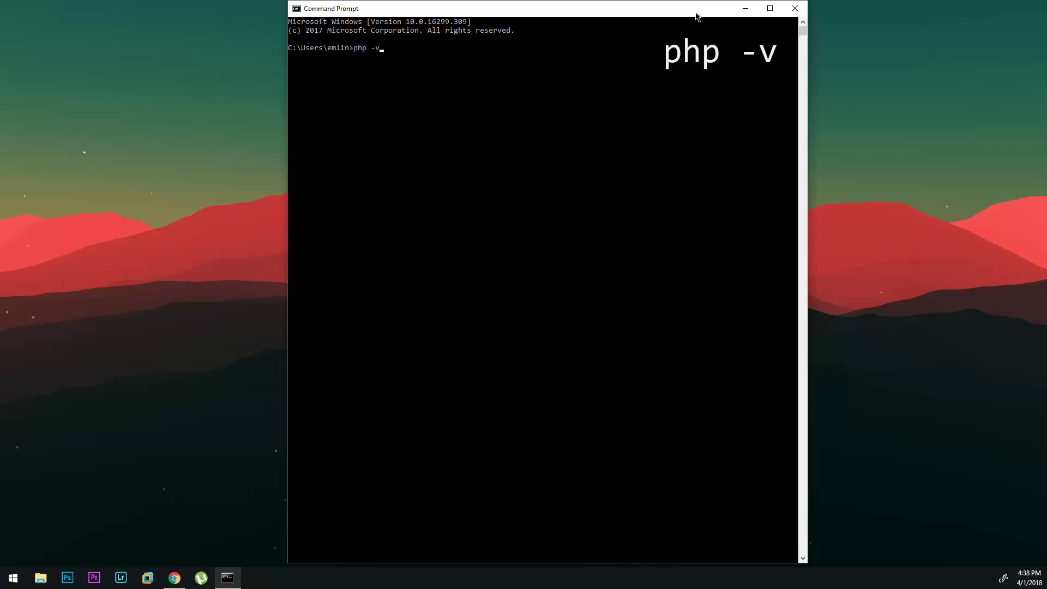